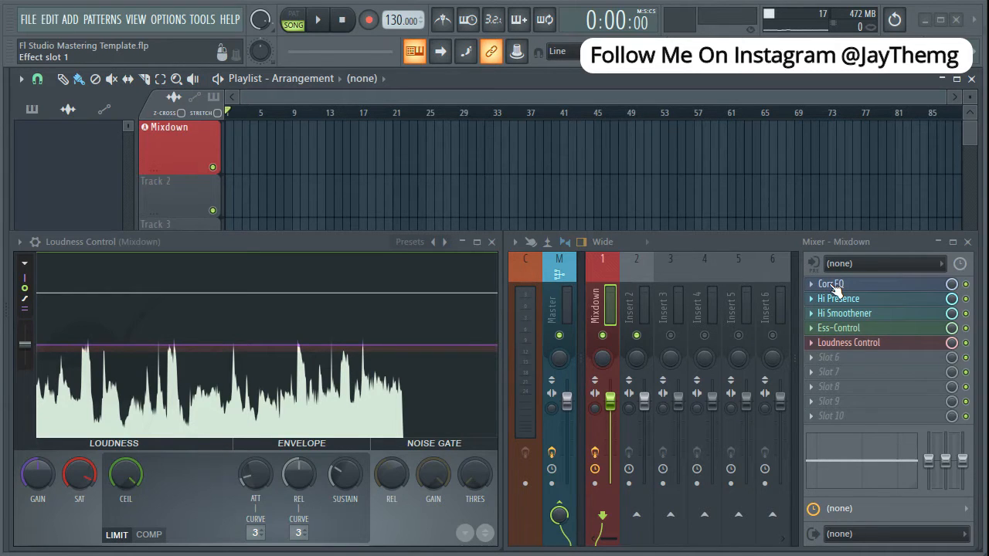
Bring up Youlean Loudness Meter 2 from the Master mixer track beside Loudness Control
{"action": "left_click", "coordinate": [838, 299]}
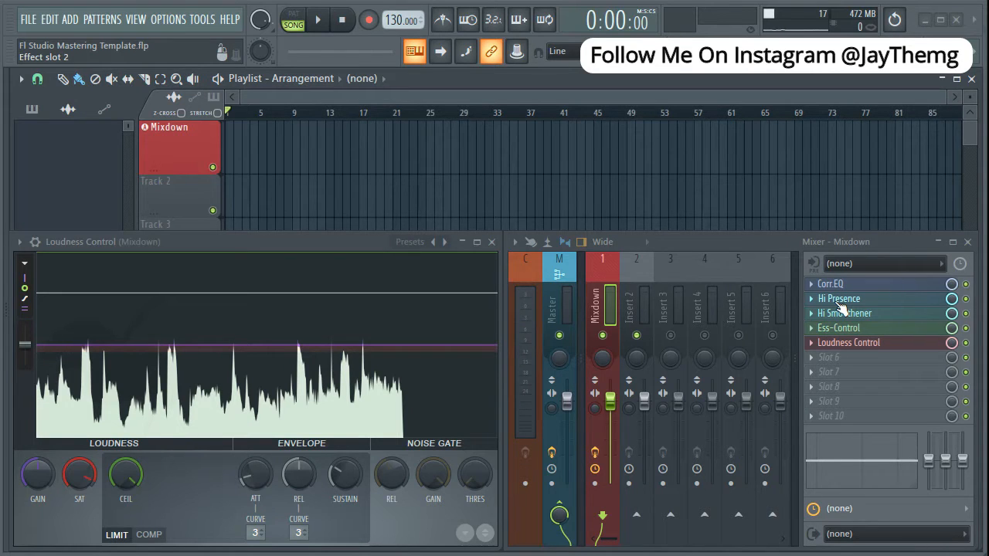
{"action": "left_click", "coordinate": [843, 312]}
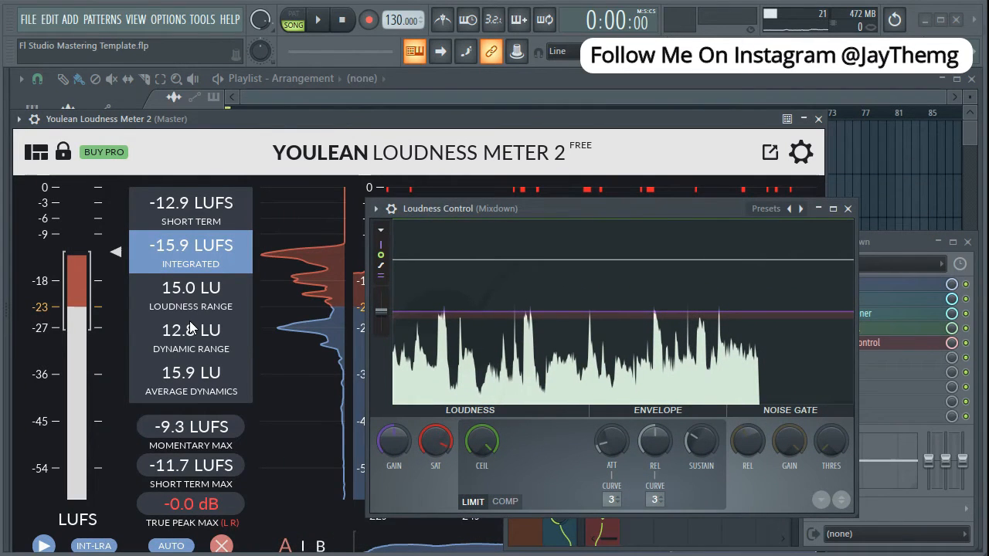
Place the Sometimes Mixdown audio clip in the playlist, routed to the Mixdown mixer track
{"action": "left_click", "coordinate": [818, 118]}
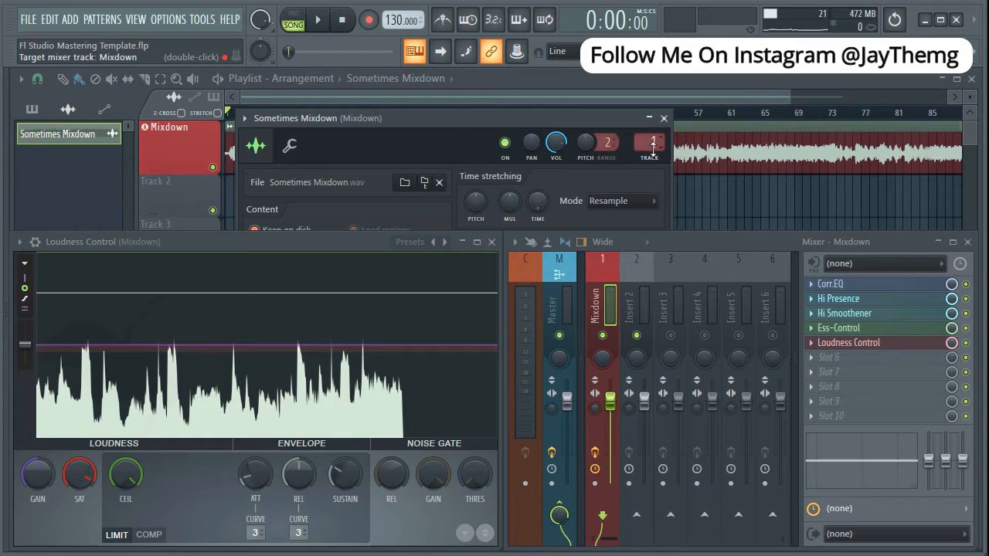
Close the clip's channel settings and show Youlean Loudness Meter 2 again beside Loudness Control
{"action": "left_click", "coordinate": [663, 117]}
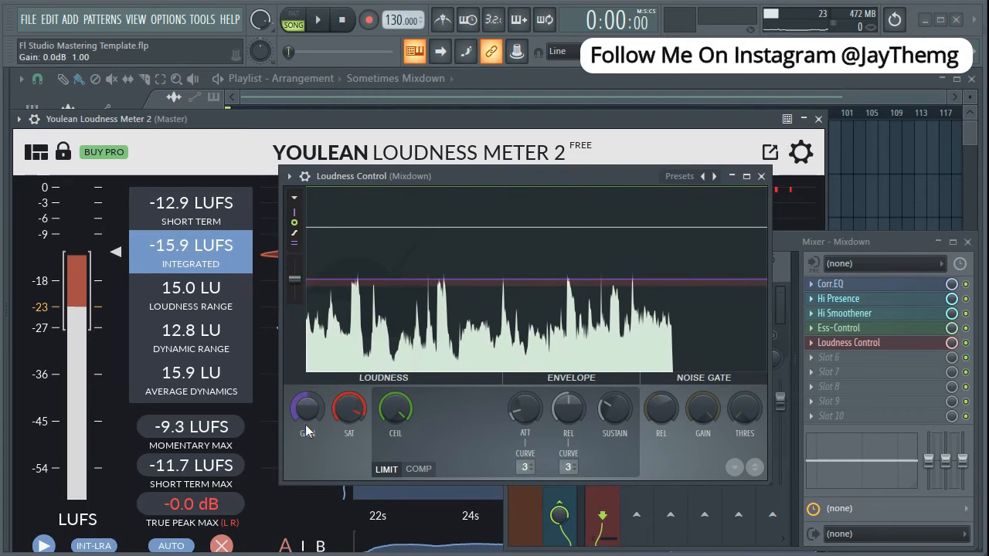
{"action": "mouse_move", "coordinate": [204, 259]}
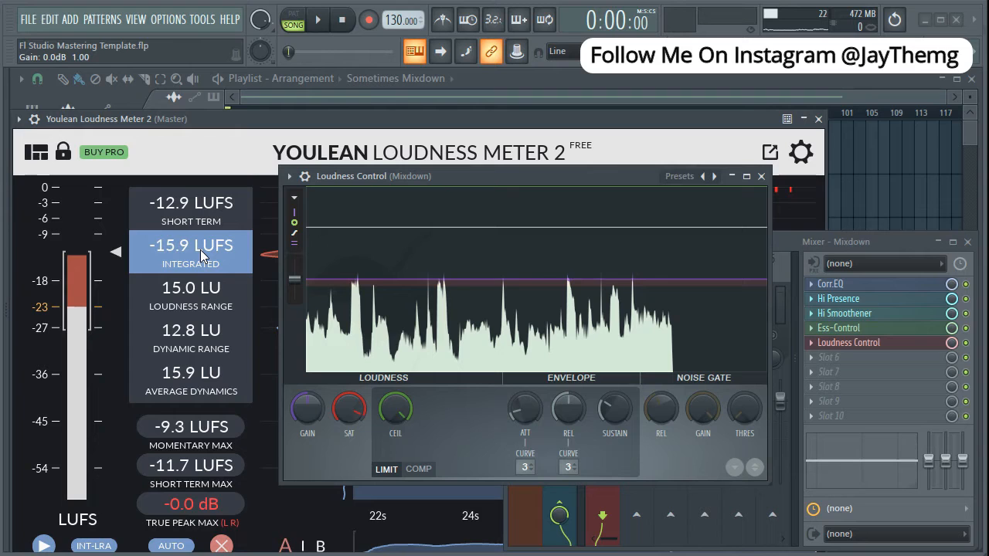
Start playback and raise the Loudness Control GAIN until Youlean reads -9.4 LUFS integrated
{"action": "left_click", "coordinate": [319, 18]}
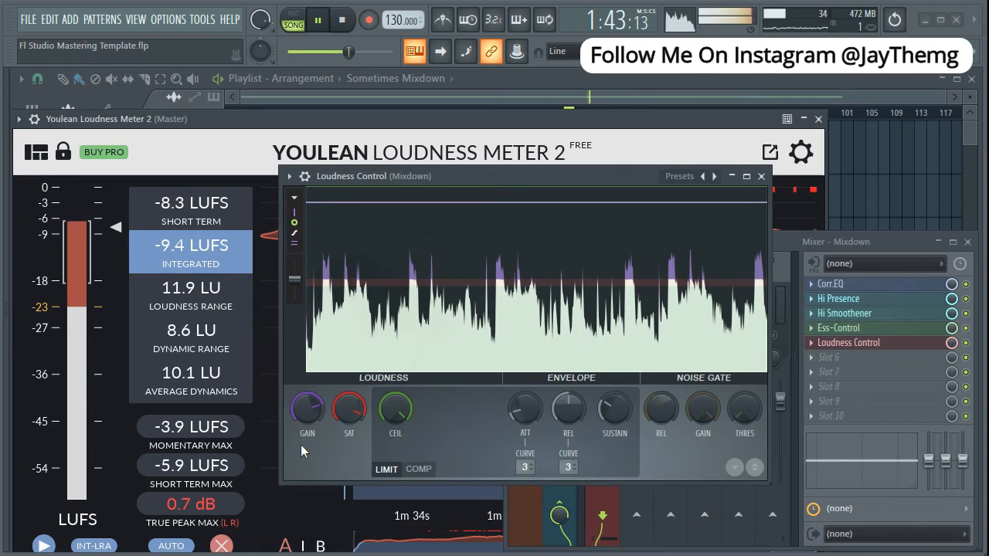
Settle the Loudness Control gain at 10.1 dB and stop playback, holding -9.4 LUFS integrated
{"action": "left_click_drag", "start_coordinate": [308, 408], "coordinate": [308, 402]}
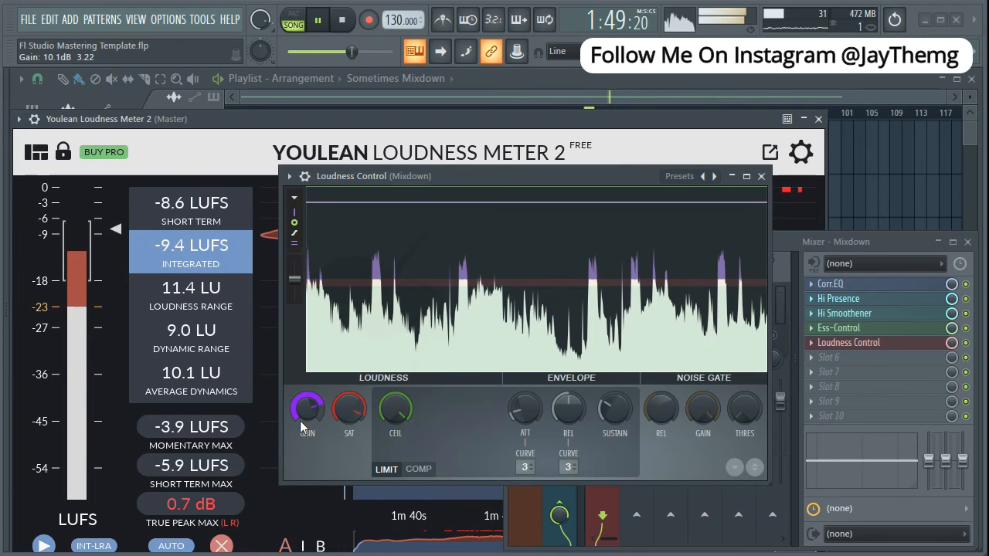
{"action": "left_click", "coordinate": [343, 20]}
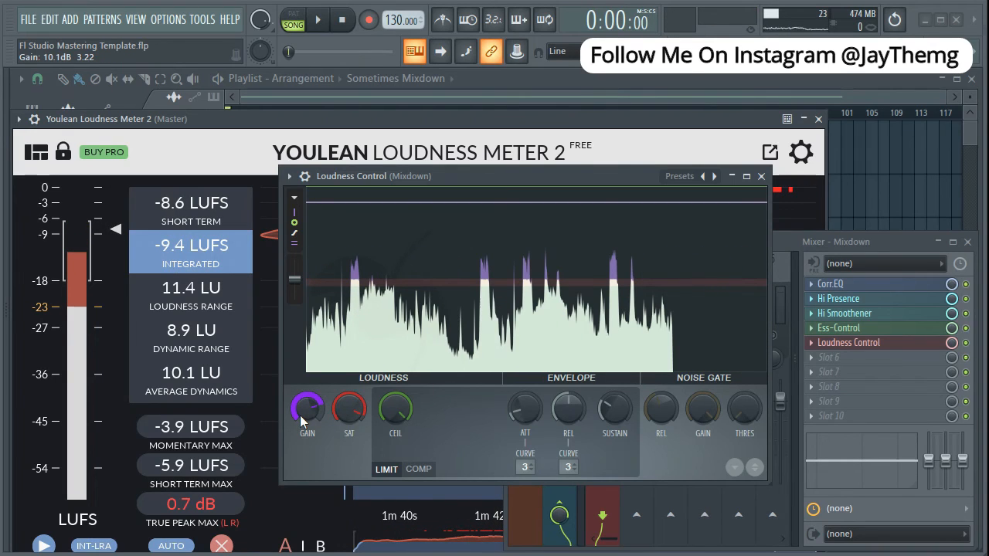